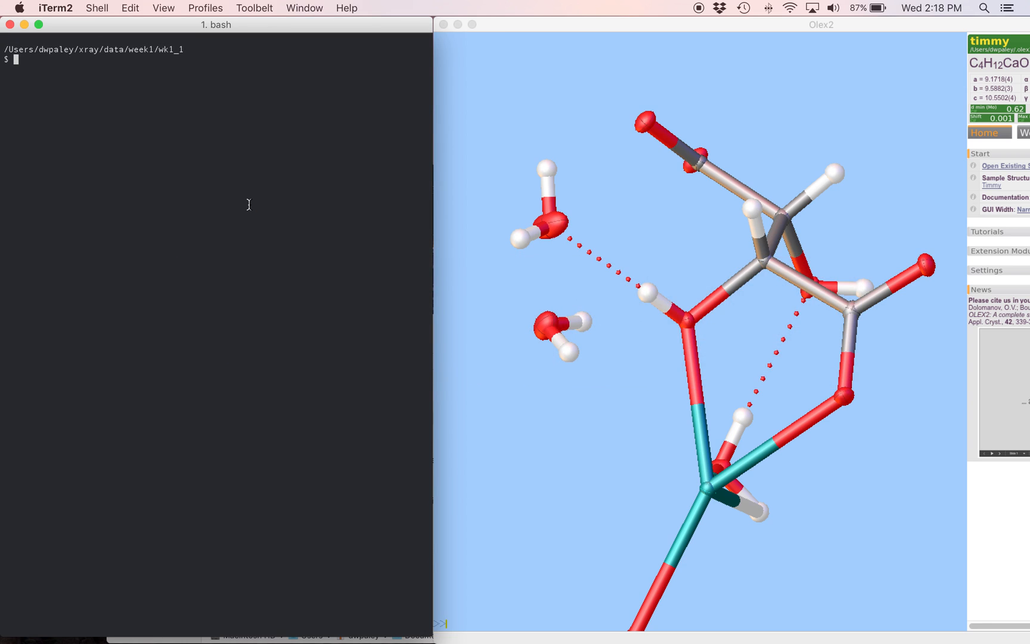
Step: List the folder, check shelxt usage, then run 'shelxt wk1_1' to get the P2(1)2(1)2(1) C14 N O S solution
{"action": "type", "text": "ls"}
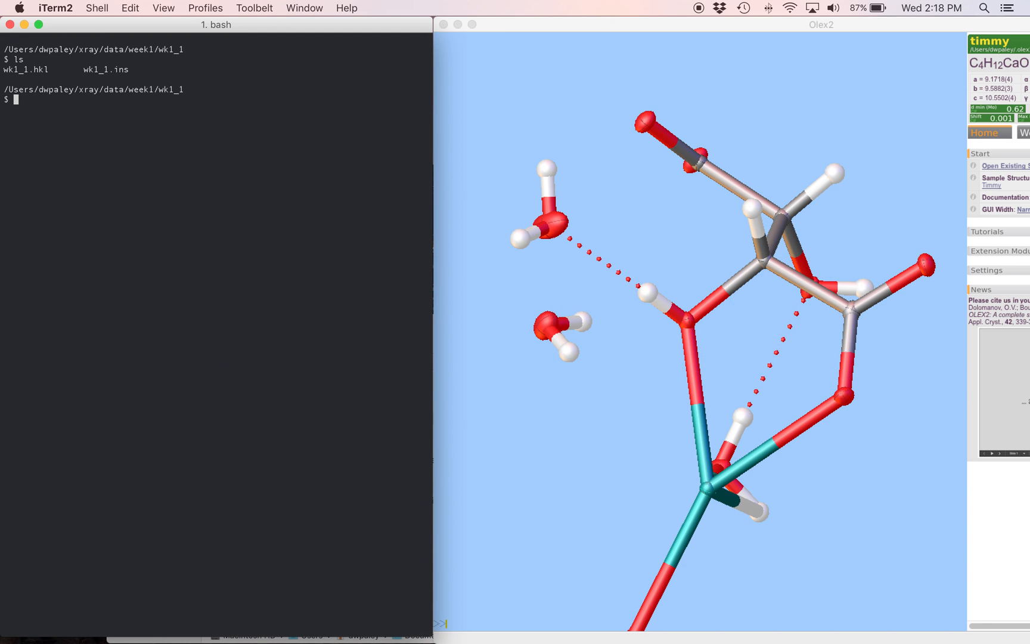
{"action": "type", "text": "shel"}
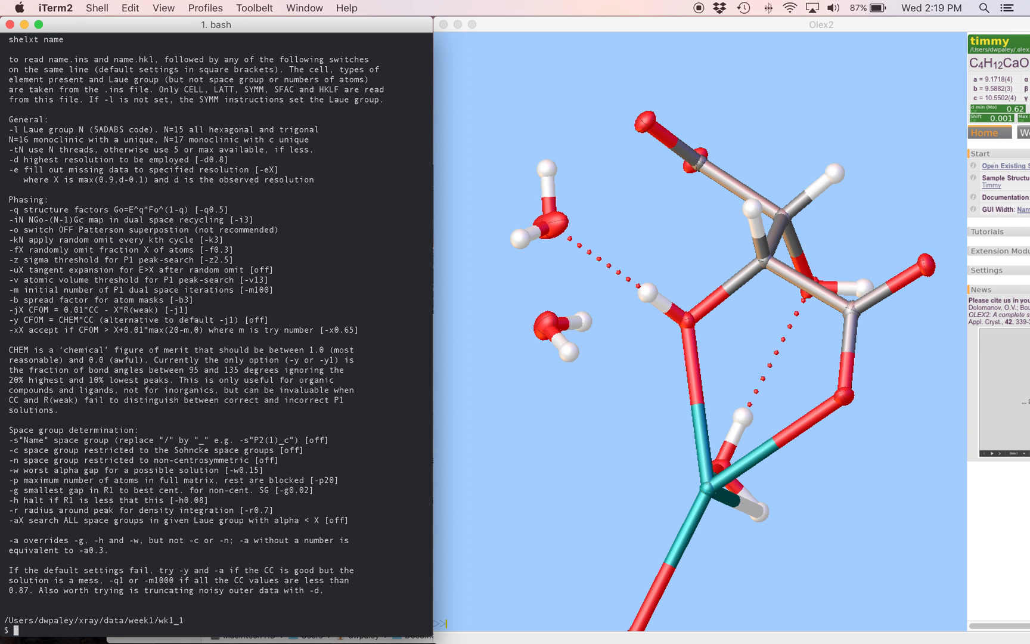
{"action": "type", "text": "shelxt"}
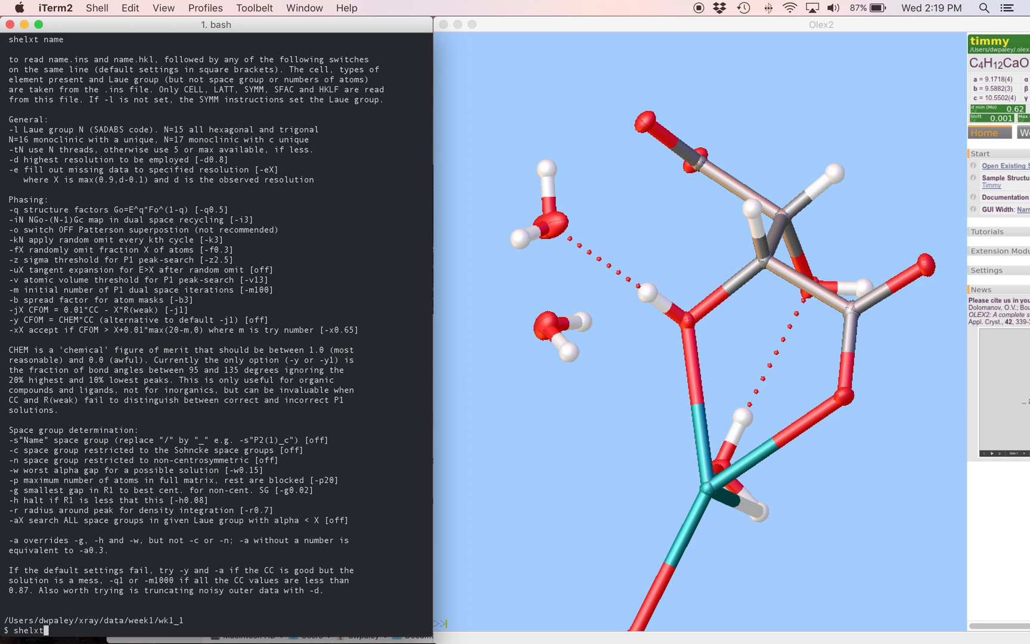
{"action": "type", "text": "wk1_1"}
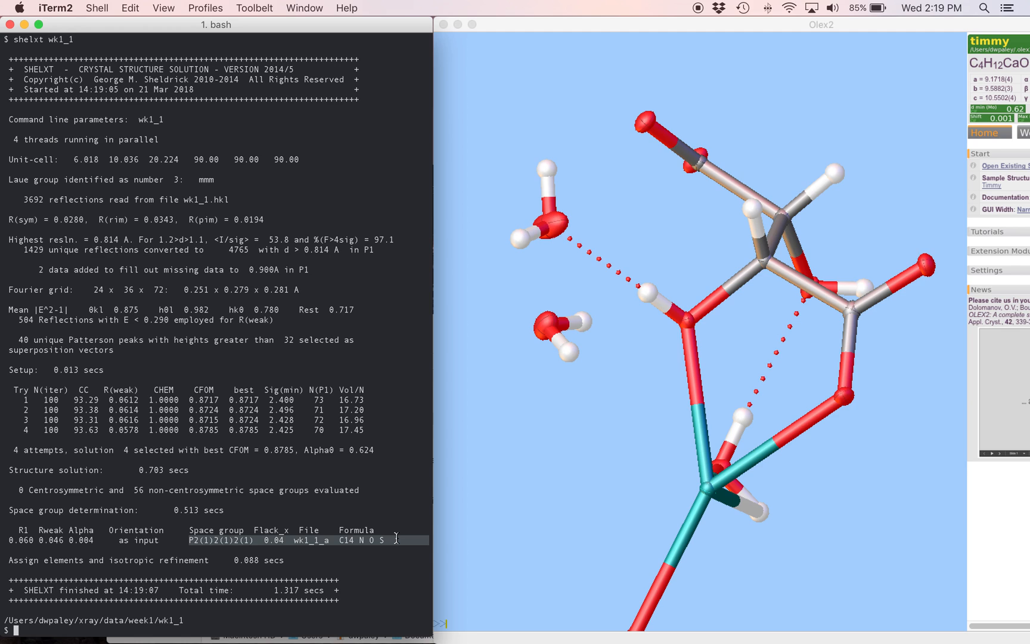
Step: Launch Olex2 on the solution file with 'olex wk1_1_a.res'
{"action": "type", "text": "wk1_1_a.r"}
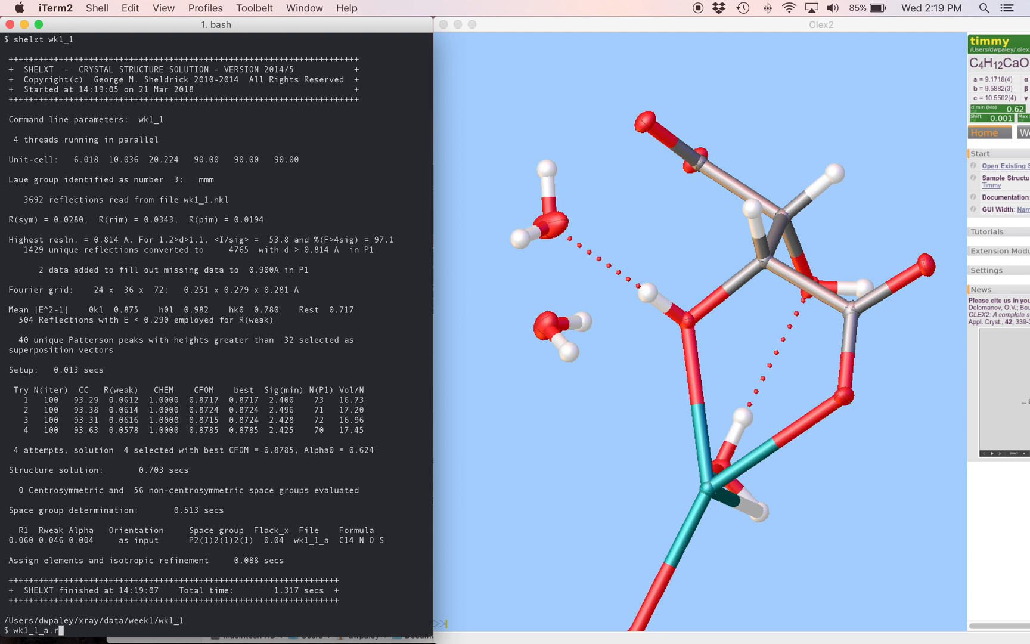
{"action": "type", "text": "es"}
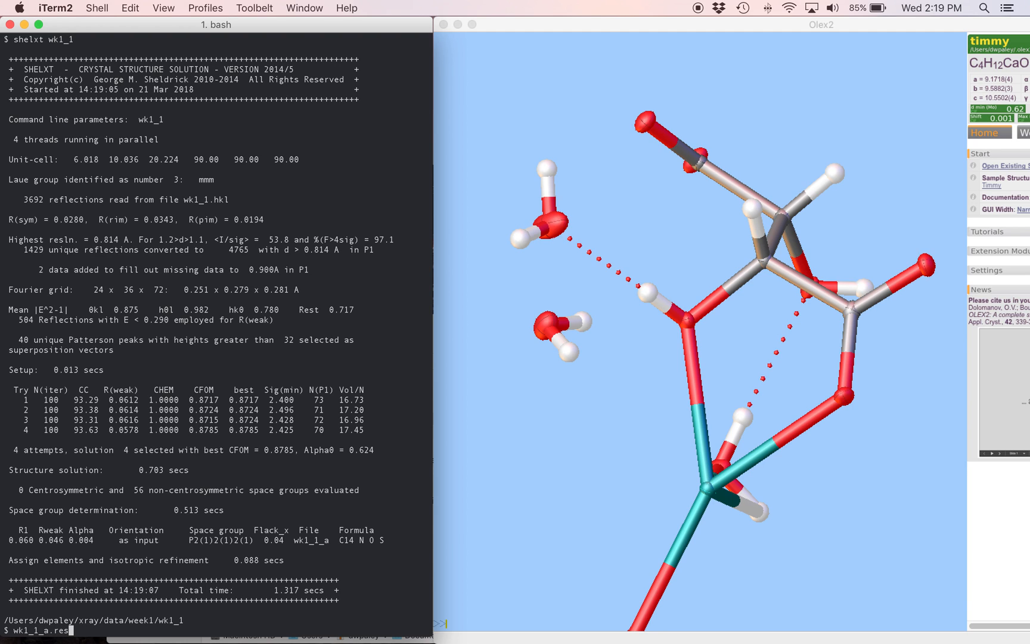
{"action": "type", "text": "olex"}
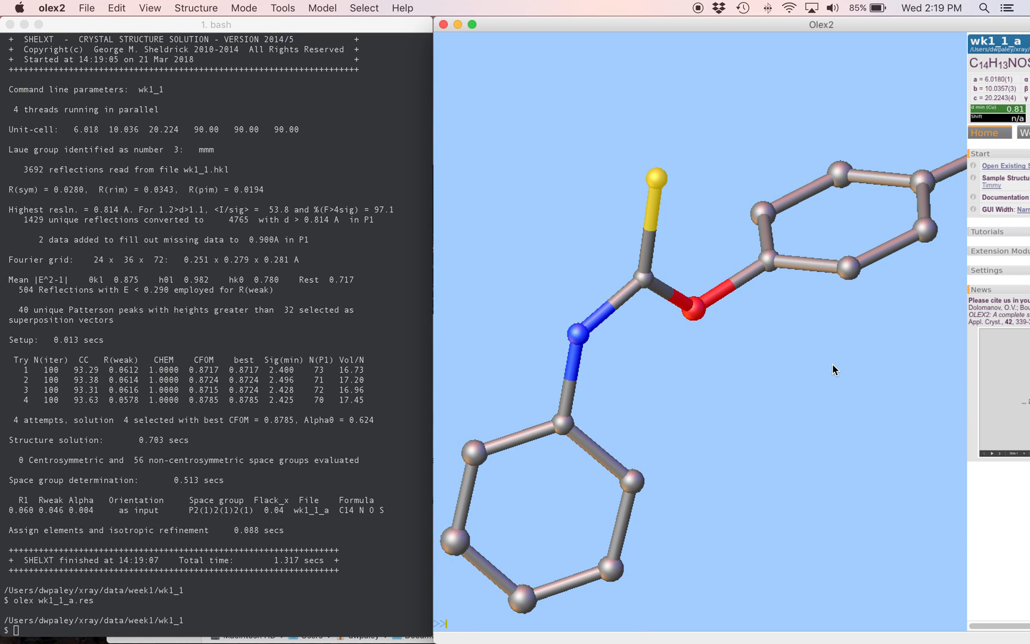
{"action": "mouse_move", "coordinate": [802, 324]}
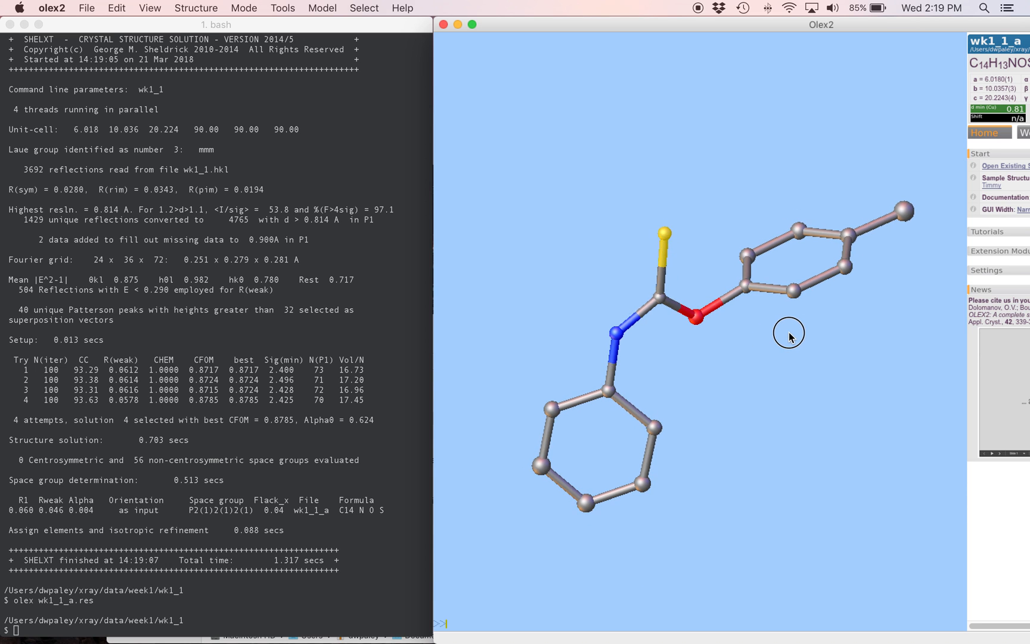
Step: Zoom out so the whole C14 N O S molecule fits in the viewer
{"action": "left_click_drag", "start_coordinate": [790, 332], "coordinate": [779, 322]}
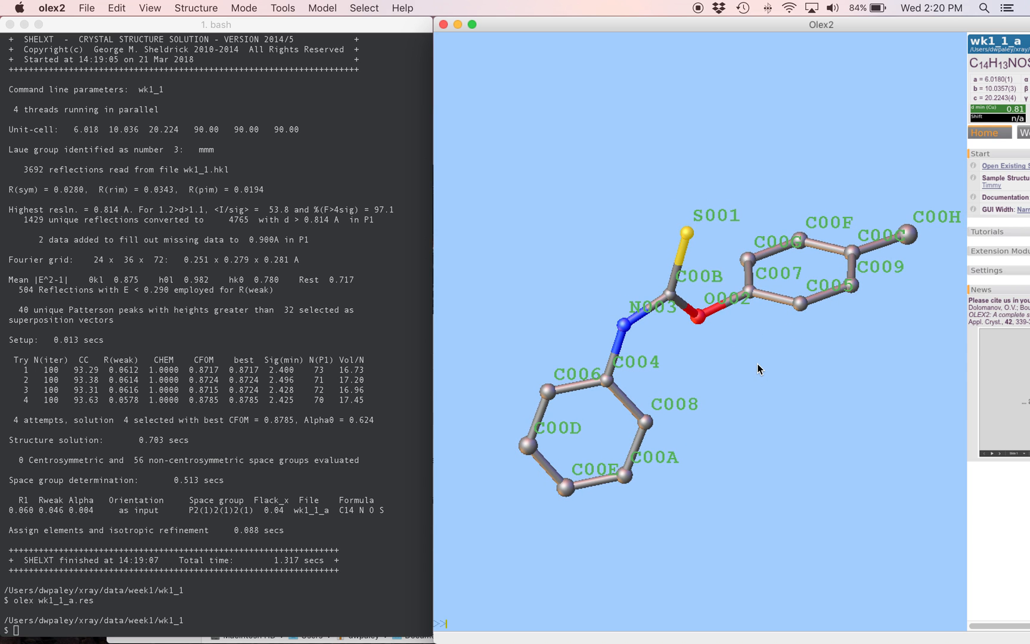
{"action": "mouse_move", "coordinate": [686, 394]}
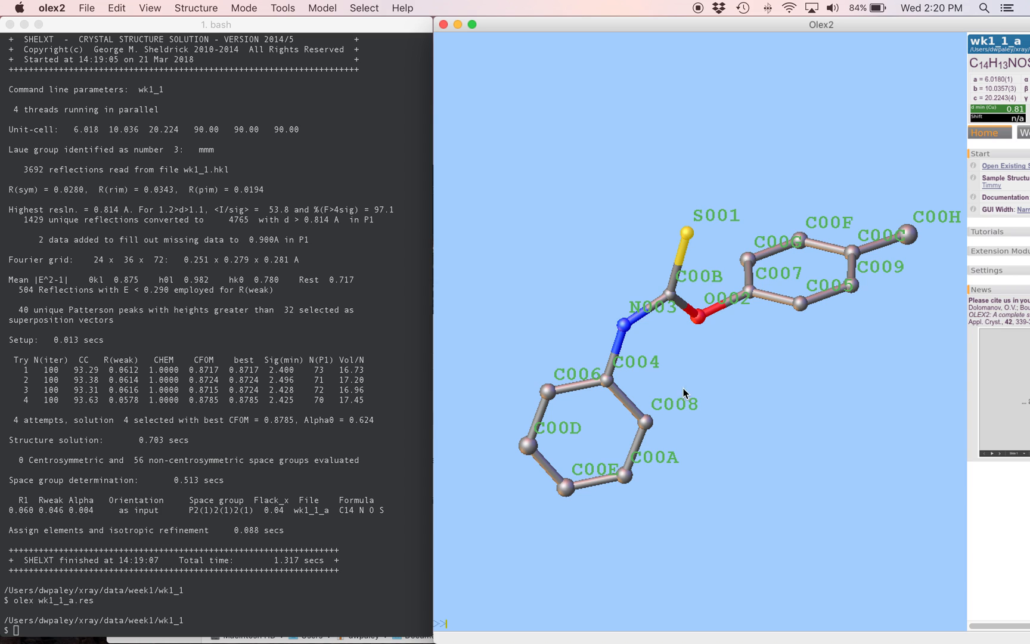
{"action": "mouse_move", "coordinate": [681, 388]}
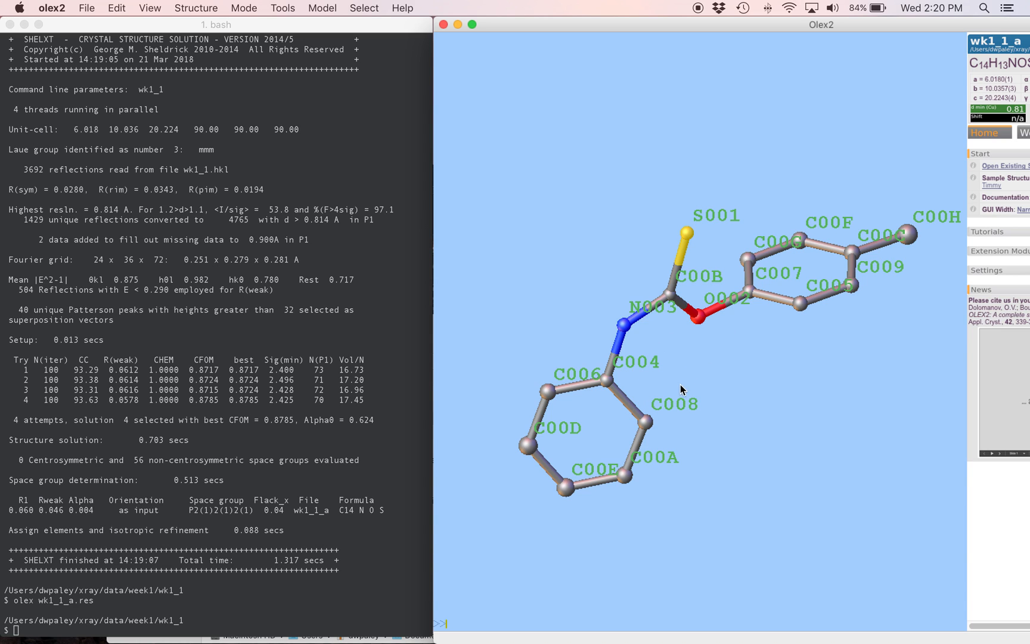
{"action": "mouse_move", "coordinate": [743, 369]}
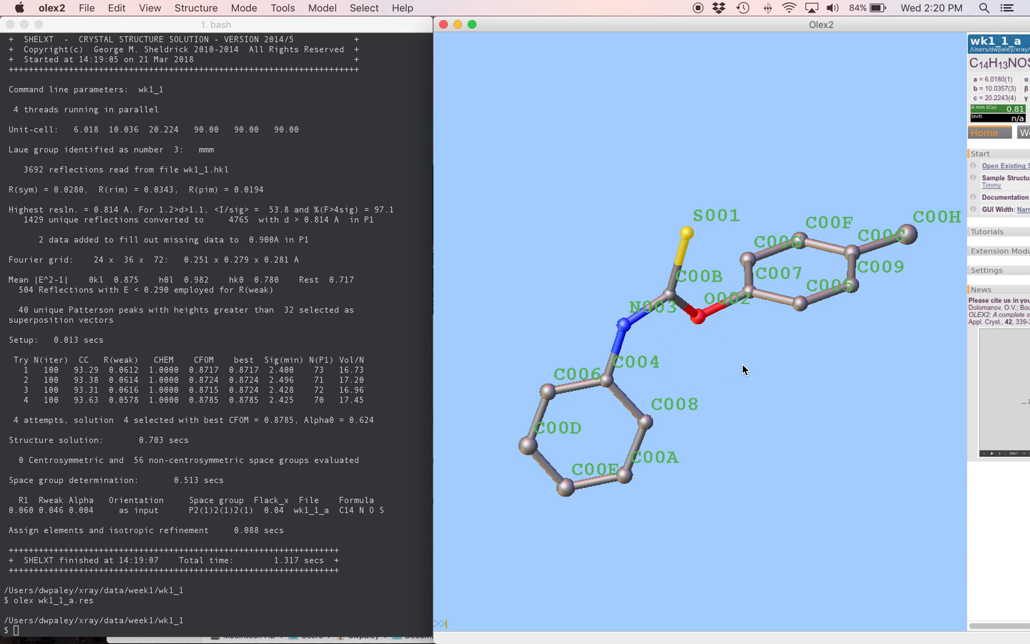
{"action": "mouse_move", "coordinate": [671, 302]}
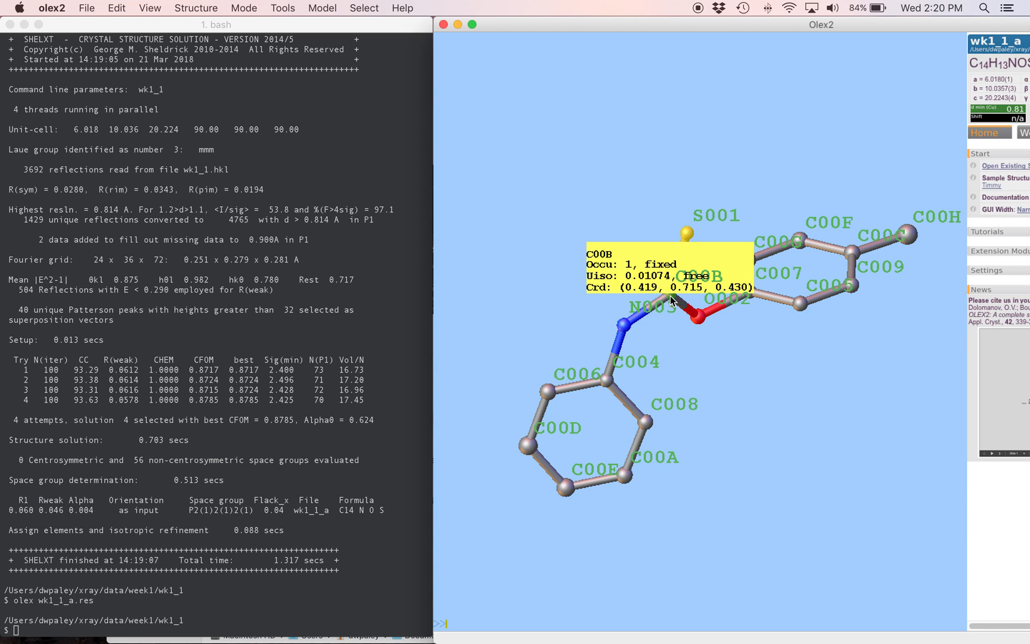
{"action": "mouse_move", "coordinate": [691, 422]}
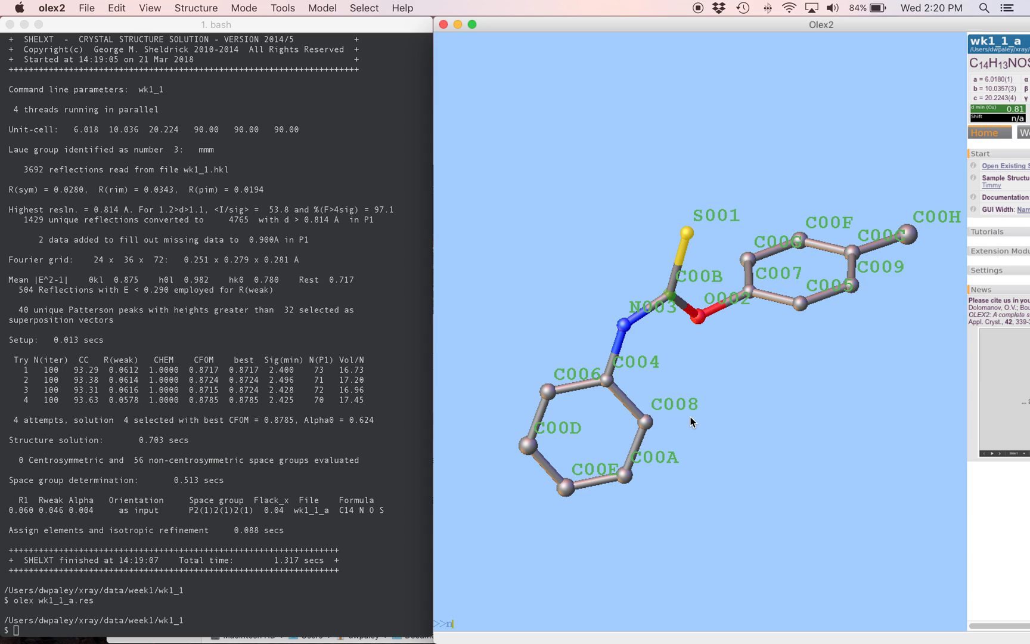
Step: Rename S001 to S1 and C00B to C1 with the 'name' command
{"action": "type", "text": "ame"}
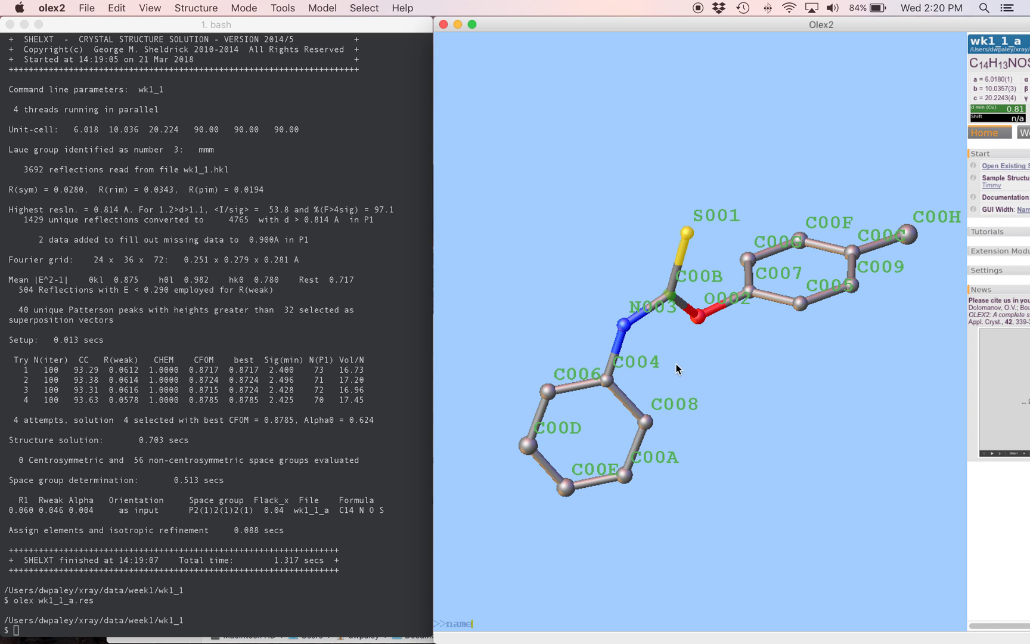
{"action": "type", "text": "C"}
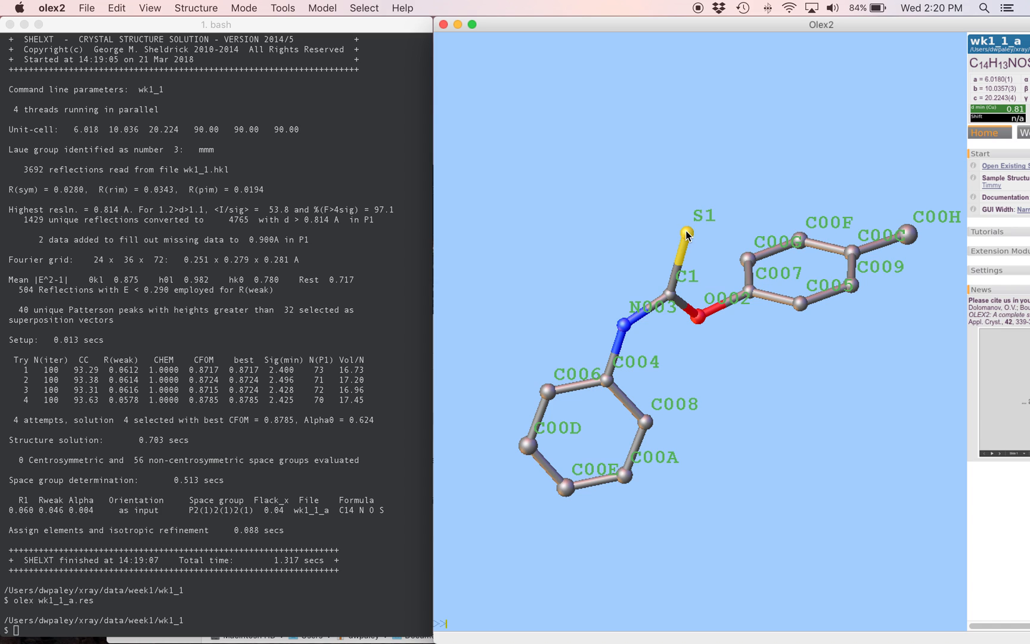
{"action": "mouse_move", "coordinate": [634, 348]}
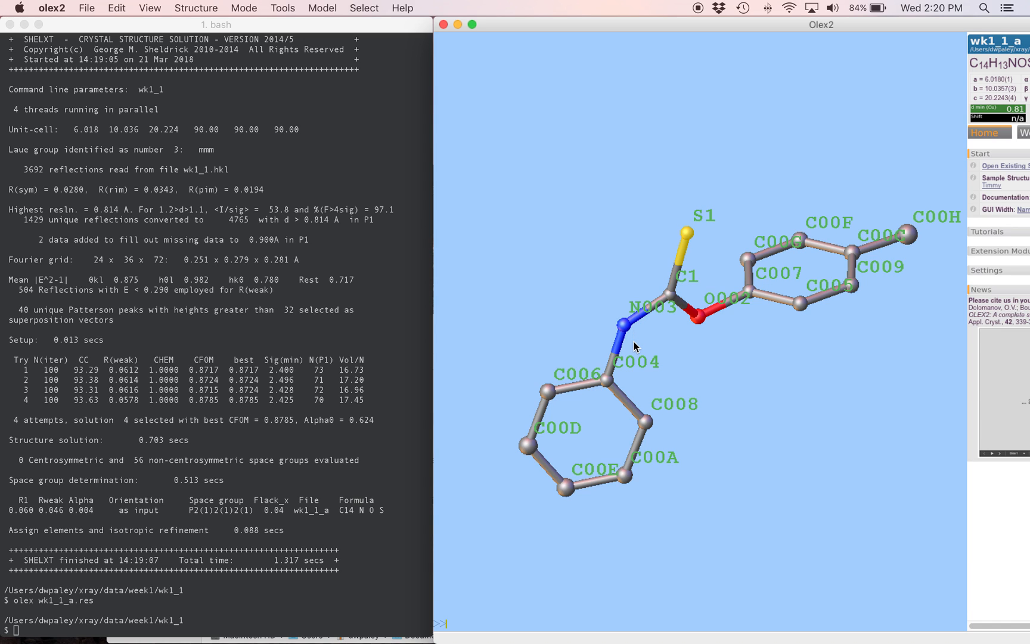
{"action": "mouse_move", "coordinate": [615, 537]}
{"action": "type", "text": "mode name"}
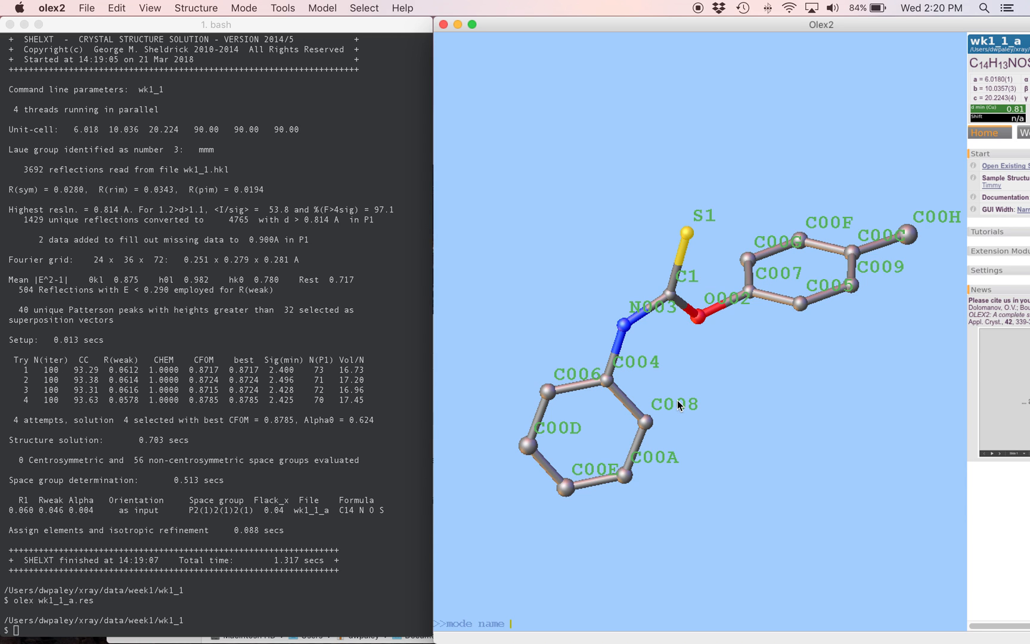
Step: Label atoms sequentially with 'mode name -p=N11' (N11, C12–C17) then '-p=O21' (O21, C22–C28)
{"action": "type", "text": "11"}
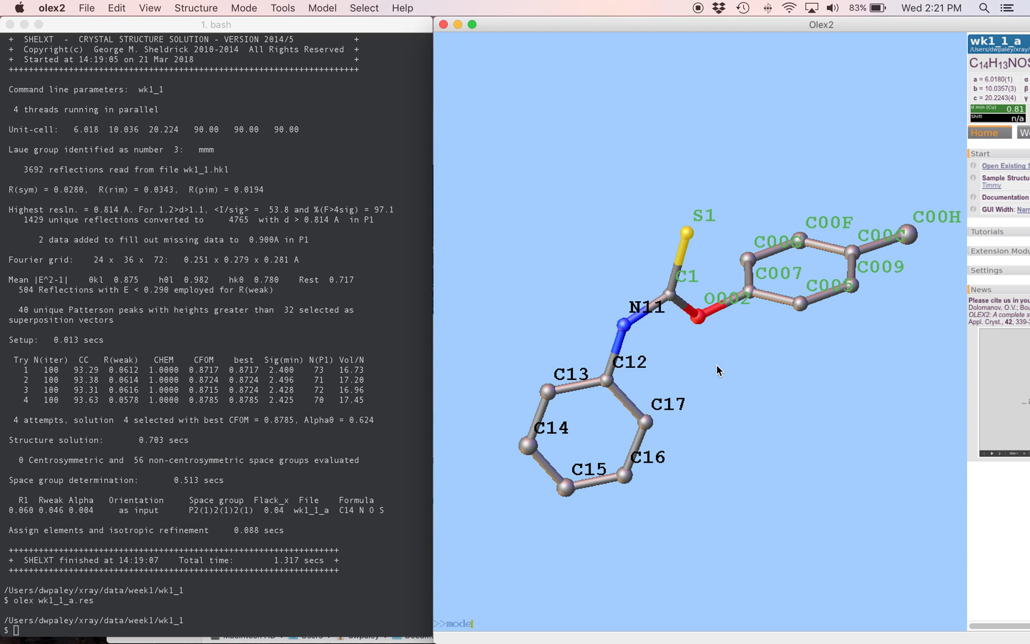
{"action": "type", "text": "name"}
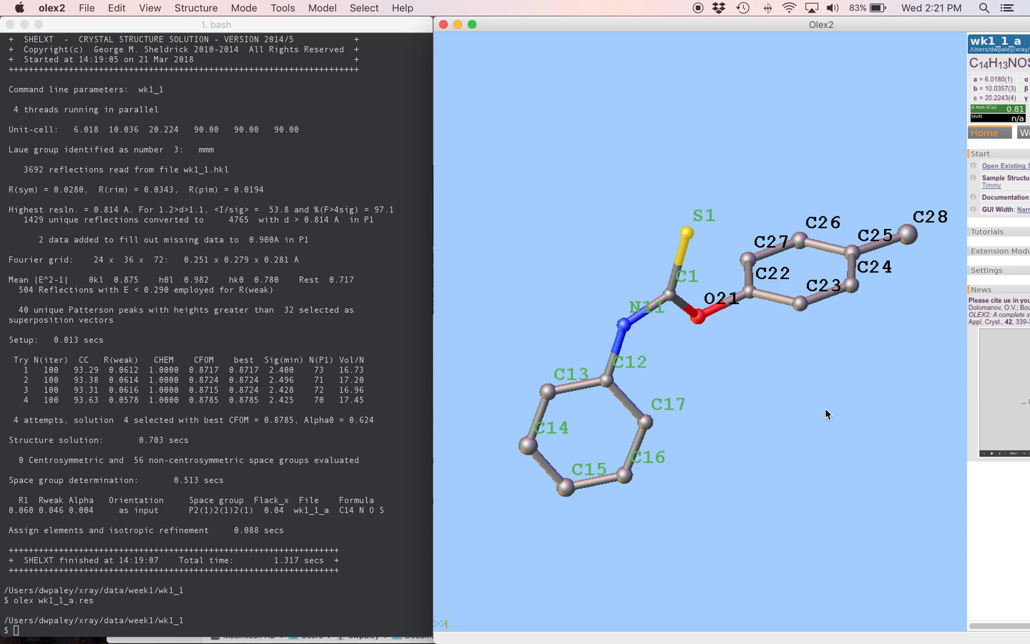
Step: Save the relabelled structure as named.ins with 'file named.ins'
{"action": "type", "text": "fil"}
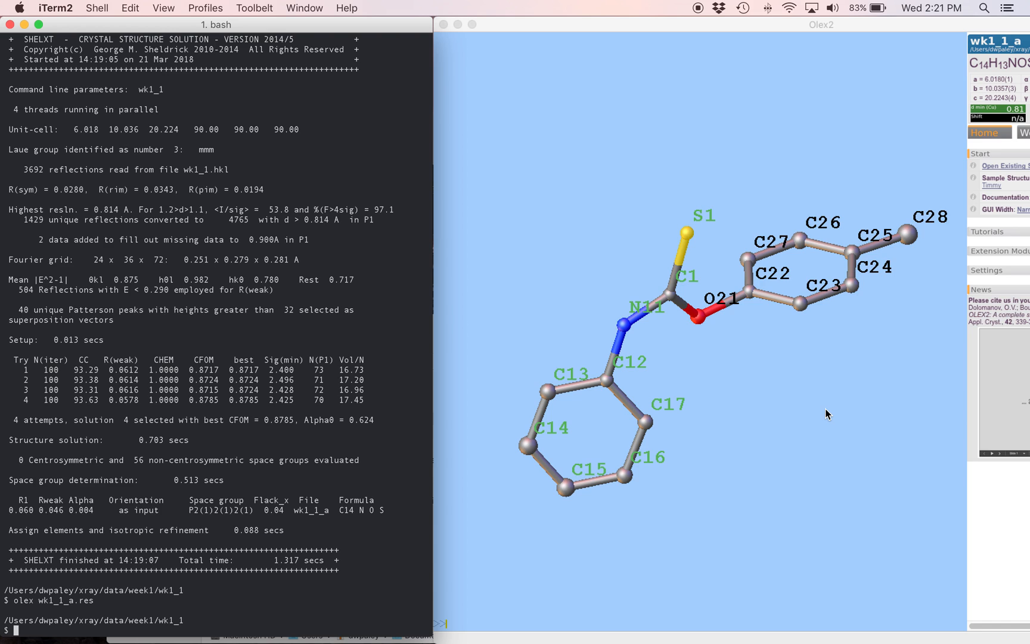
Step: View named.ins in vim and highlight the unsorted atom lines S1, O21, N11, C12–C28
{"action": "type", "text": "vi"}
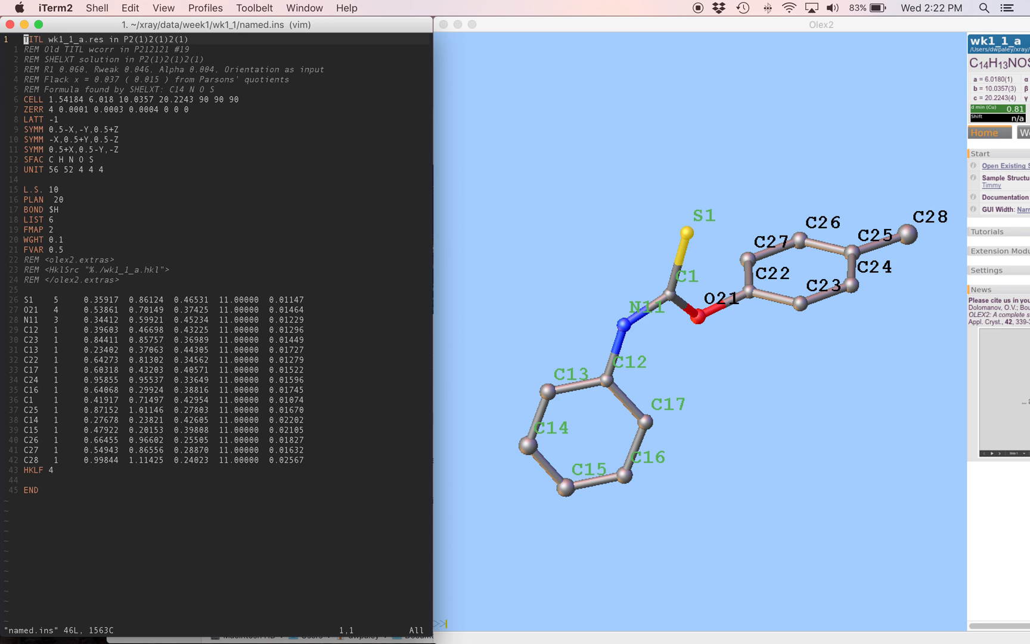
{"action": "mouse_move", "coordinate": [828, 382]}
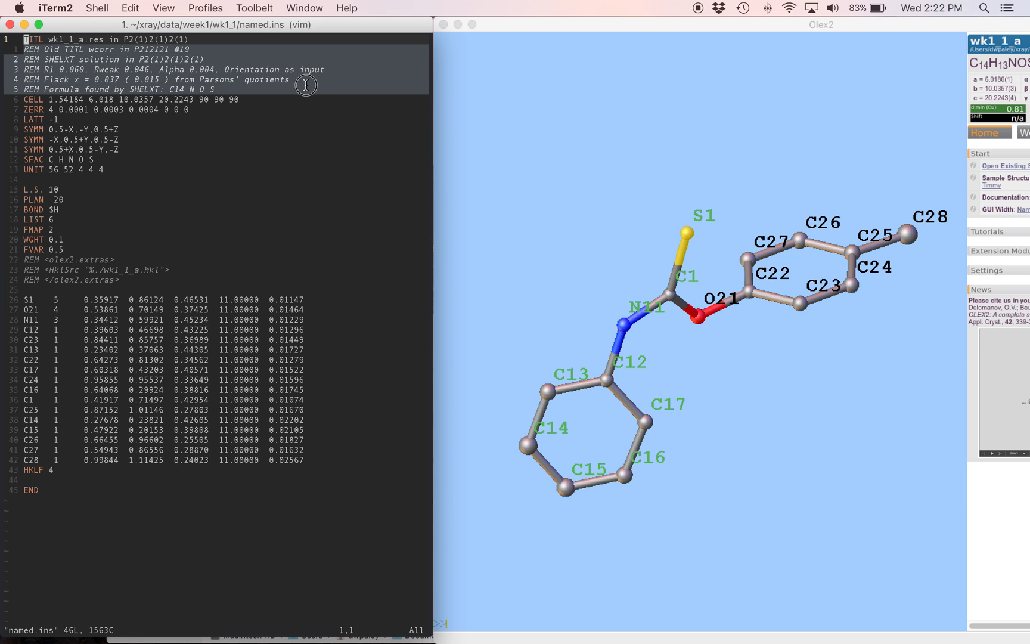
{"action": "mouse_move", "coordinate": [79, 73]}
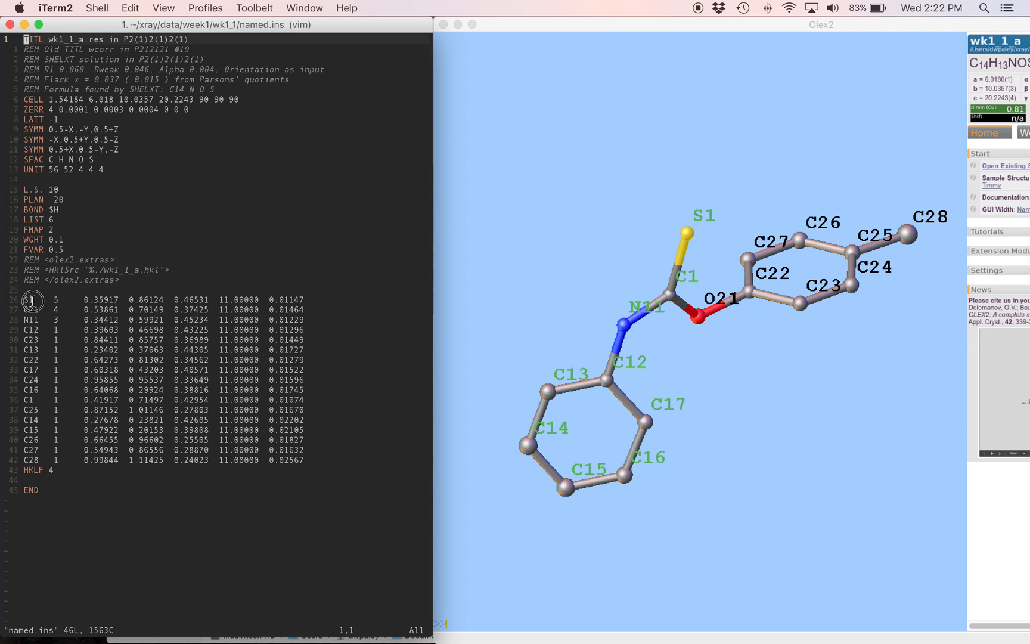
{"action": "left_click_drag", "start_coordinate": [32, 299], "coordinate": [381, 460]}
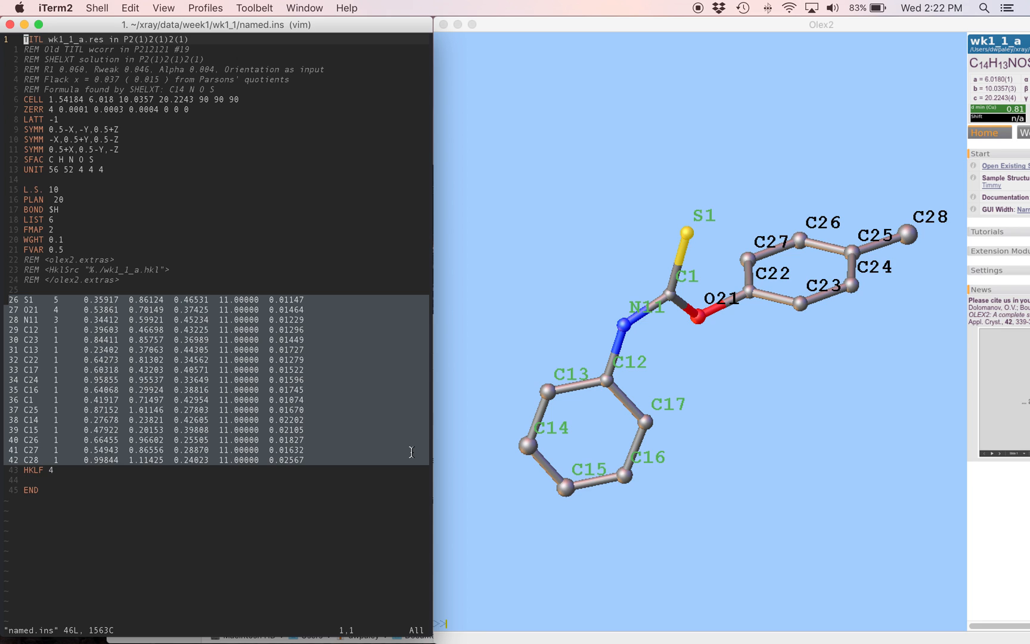
{"action": "mouse_move", "coordinate": [411, 457]}
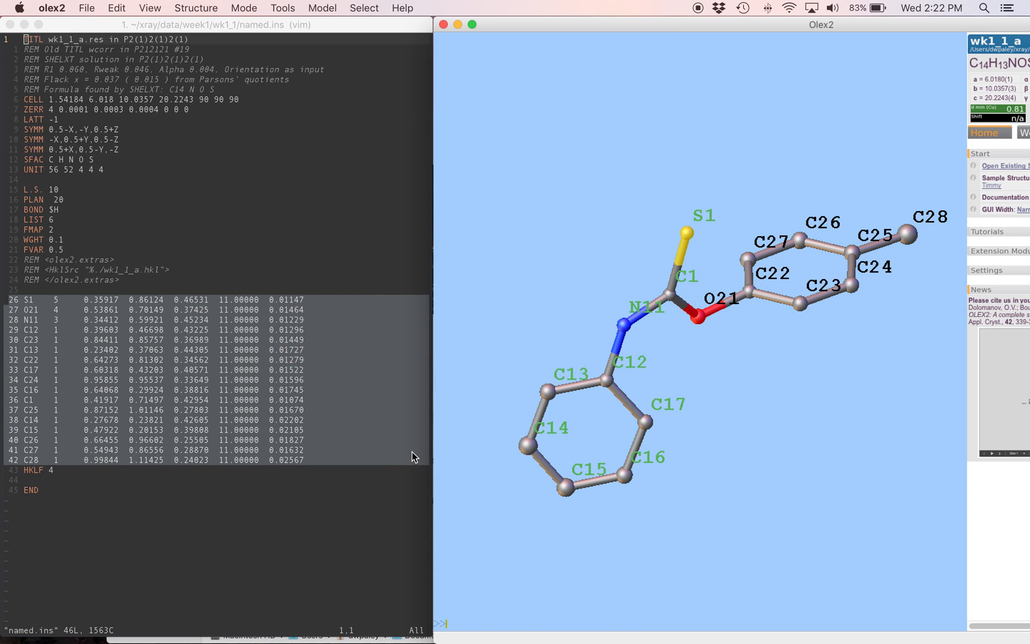
Step: Sort atoms into label order S1, C1, N11–C28 and save as sorted.ins
{"action": "type", "text": "sort"}
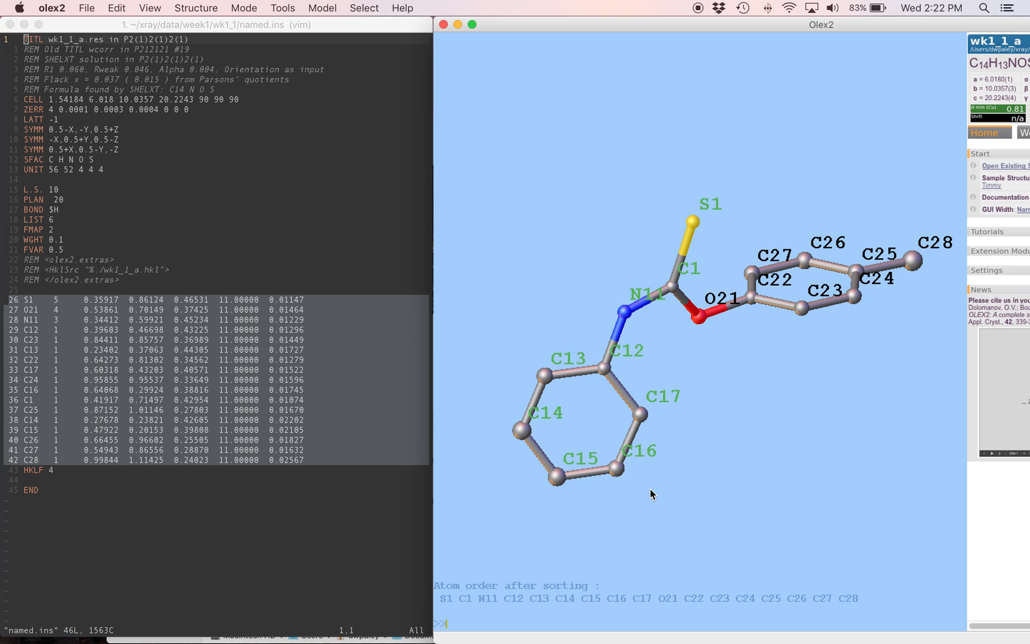
{"action": "type", "text": "file"}
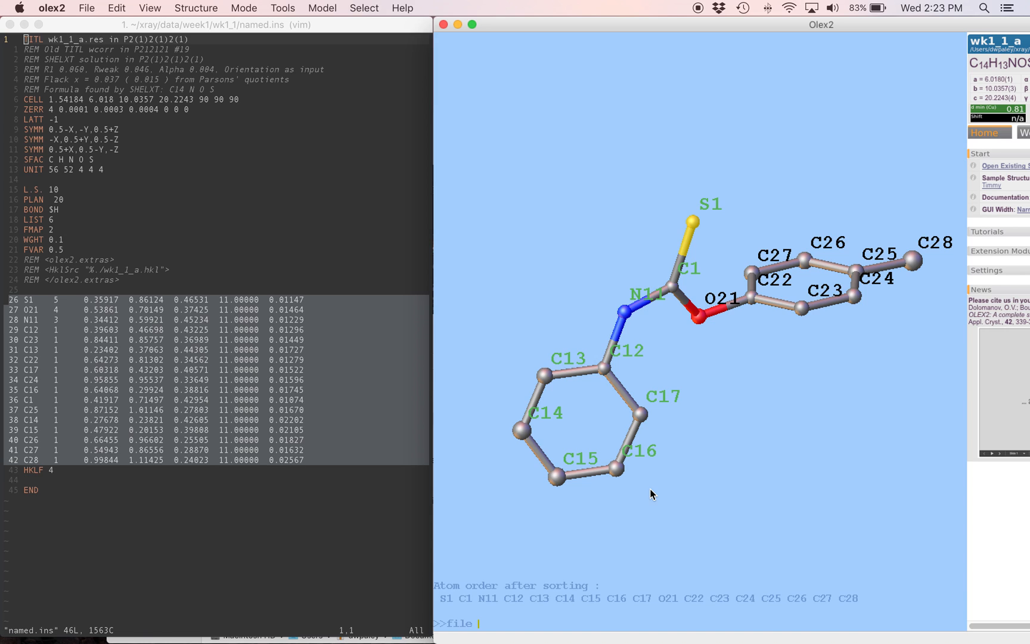
{"action": "type", "text": "sorte"}
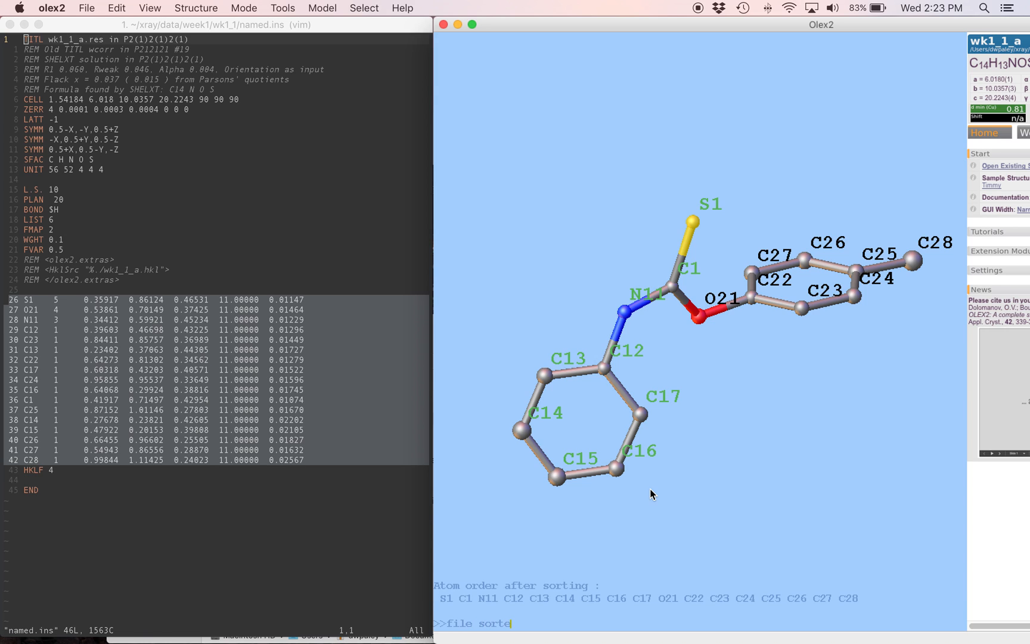